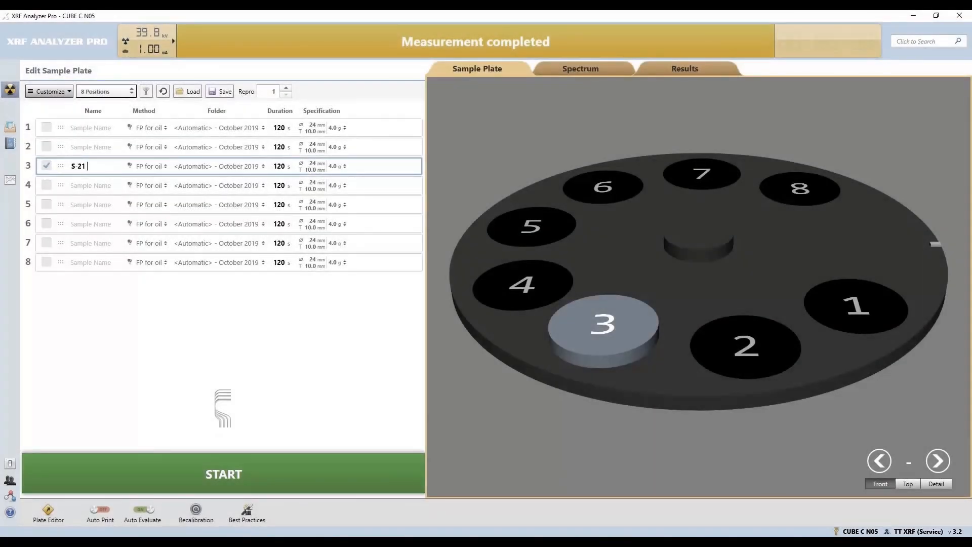
Step: Finish naming position 3 'S-21 10 ppm' and start its measurement
{"action": "type", "text": "10 ppm"}
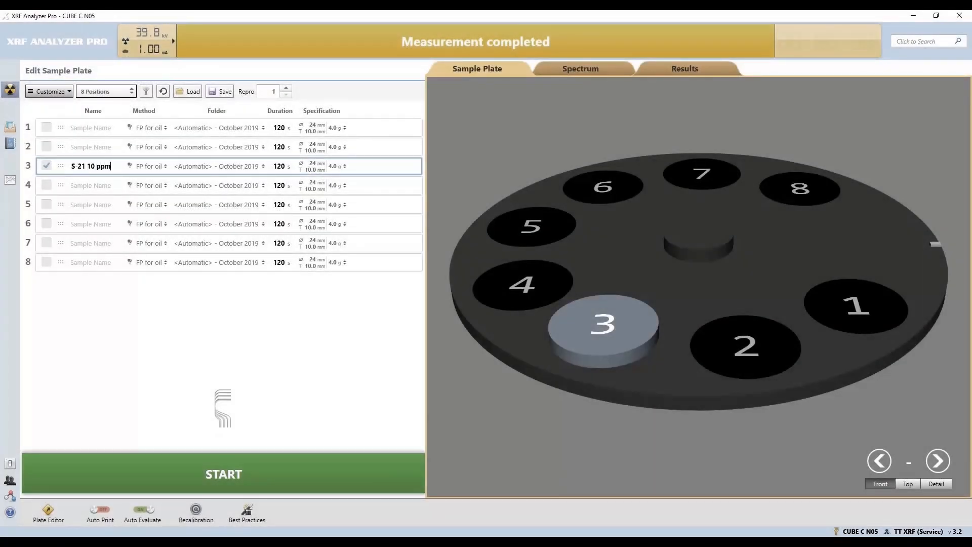
{"action": "left_click", "coordinate": [223, 473]}
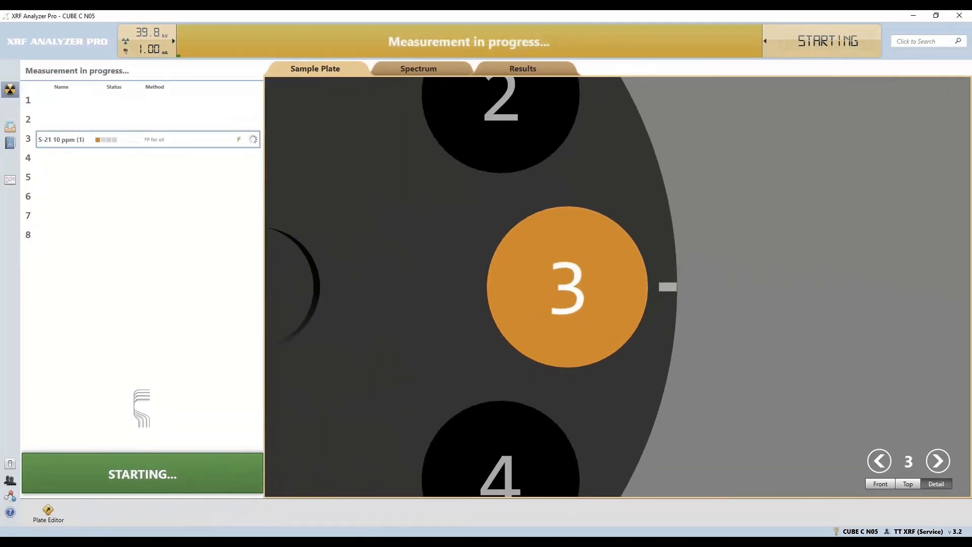
Step: Start the position 3 measurement and let it run to element concentration results
{"action": "left_click", "coordinate": [418, 69]}
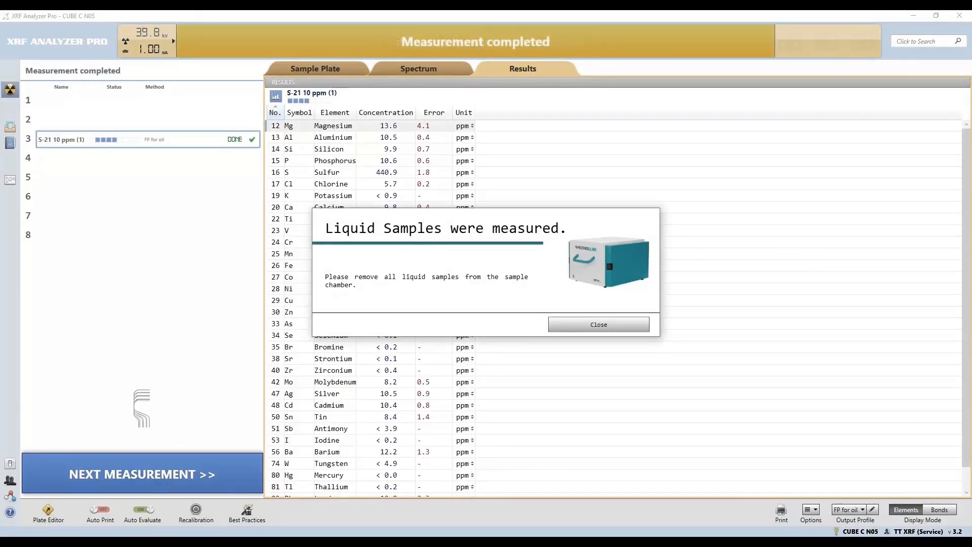
Step: Close the 'Liquid Samples were measured' notice to reveal the Results table
{"action": "left_click", "coordinate": [599, 324]}
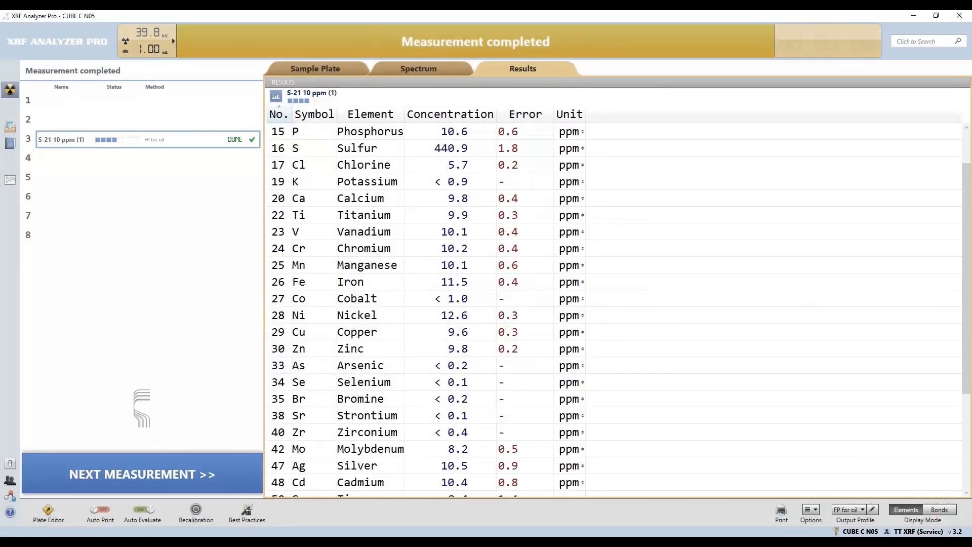